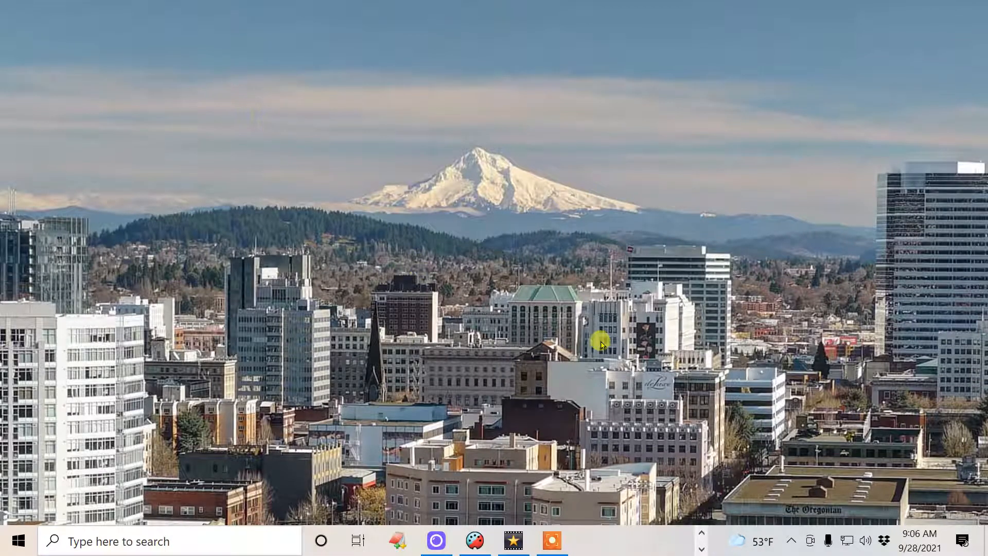
mouse_move(791, 540)
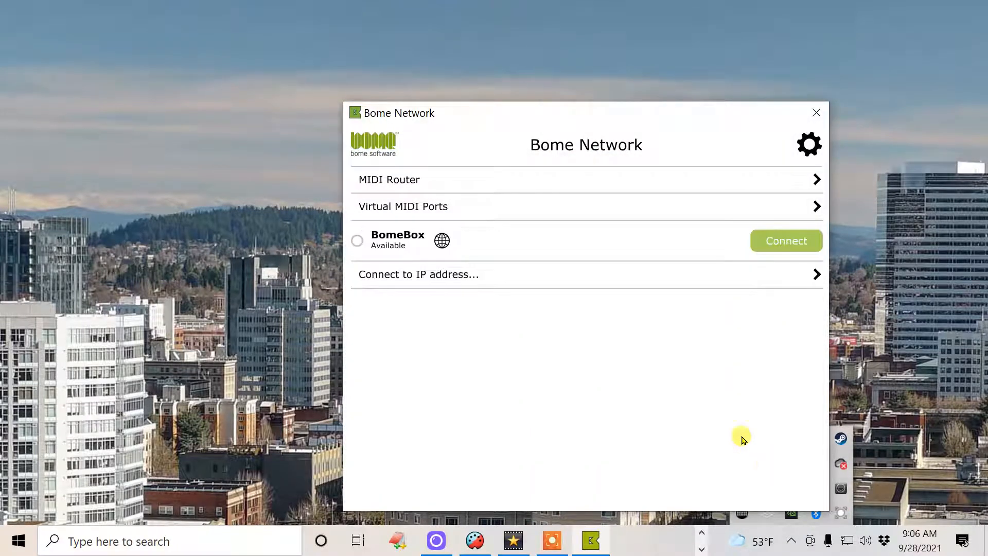
mouse_move(441, 239)
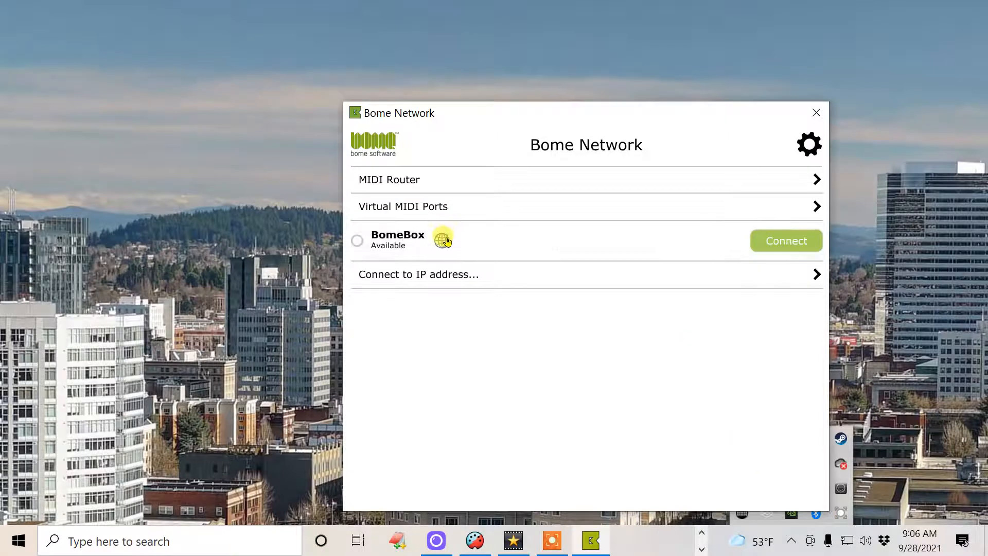
Step: Bring up the BomeBox's web configuration page via the globe icon
click(442, 239)
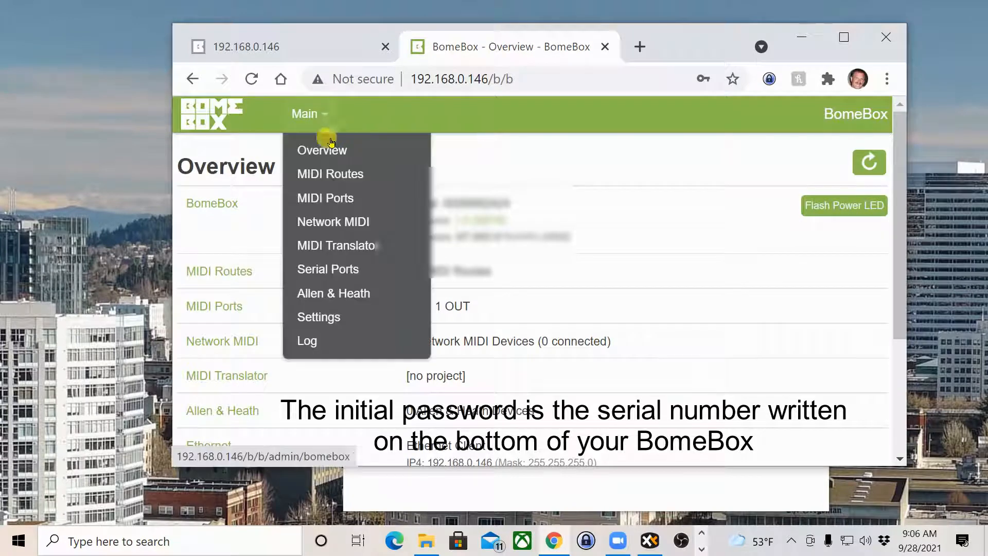
Step: In Settings, name the device BomeBox2 and choose US - United States as WiFi country
click(318, 317)
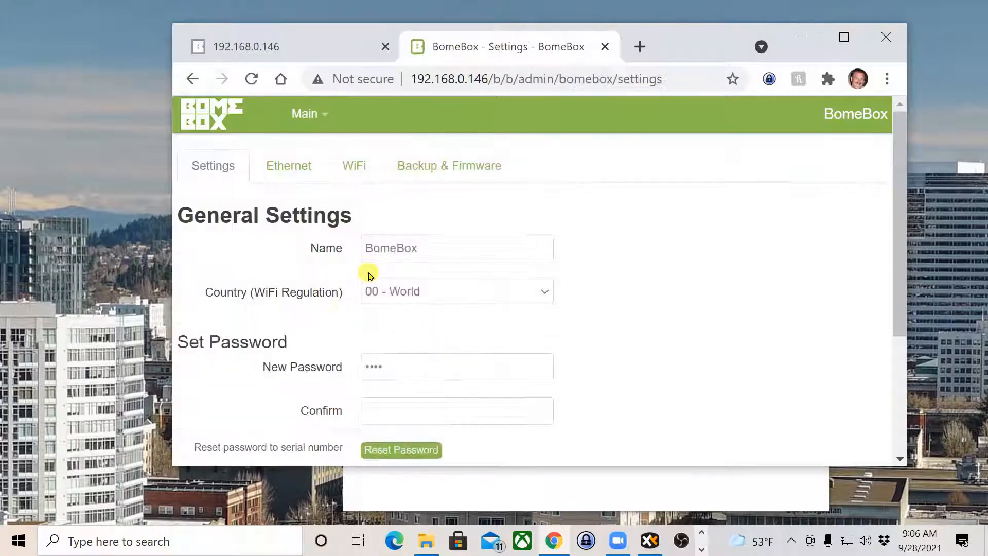
text(2)
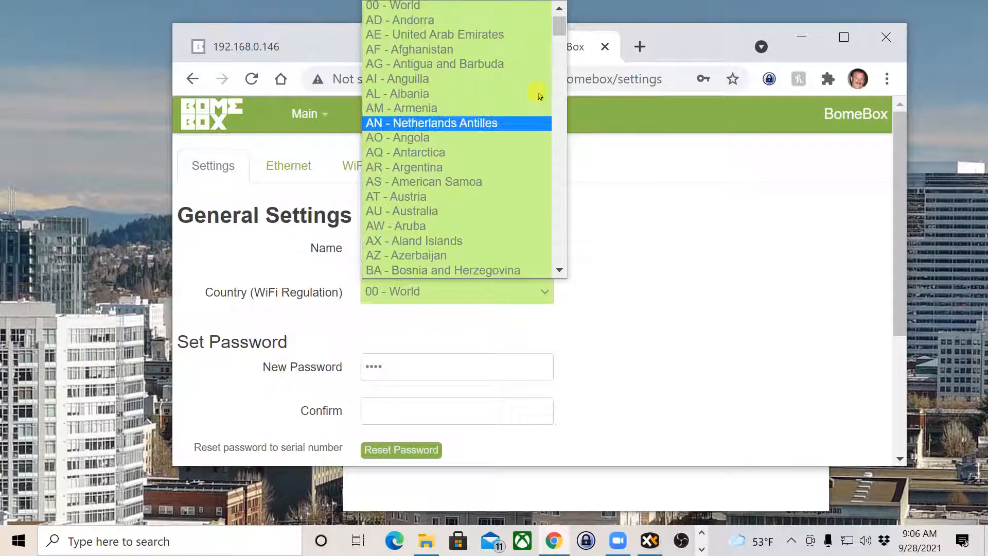
scroll(down, 3)
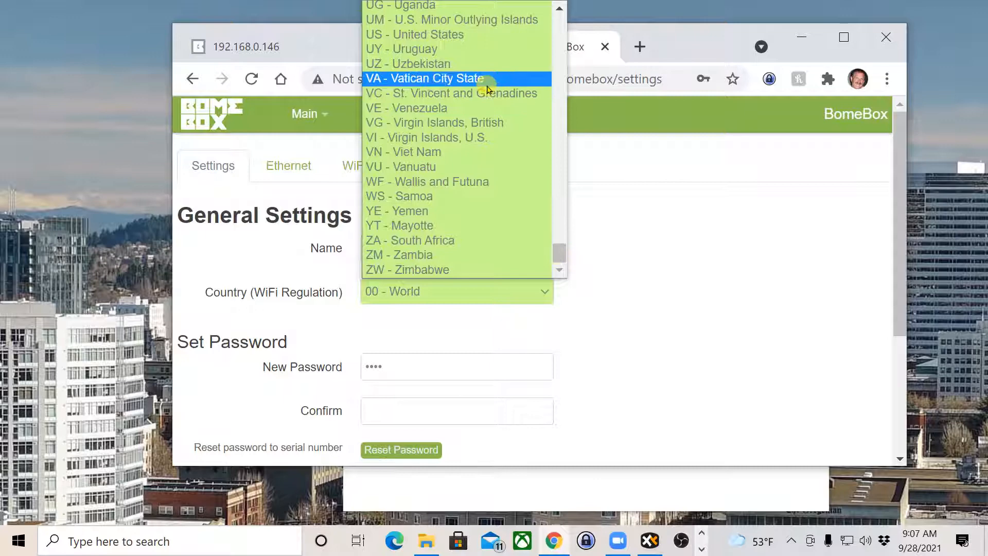
click(425, 78)
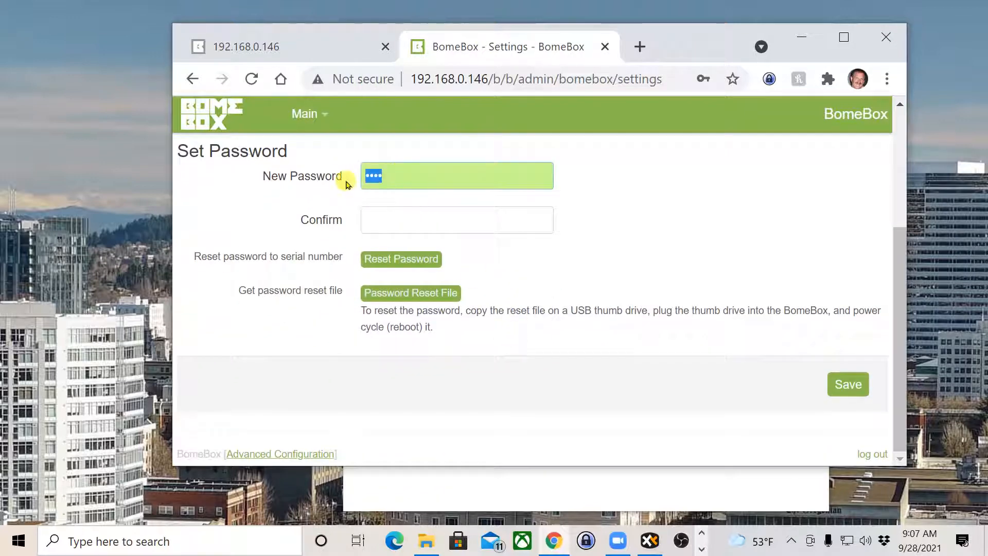
text(password)
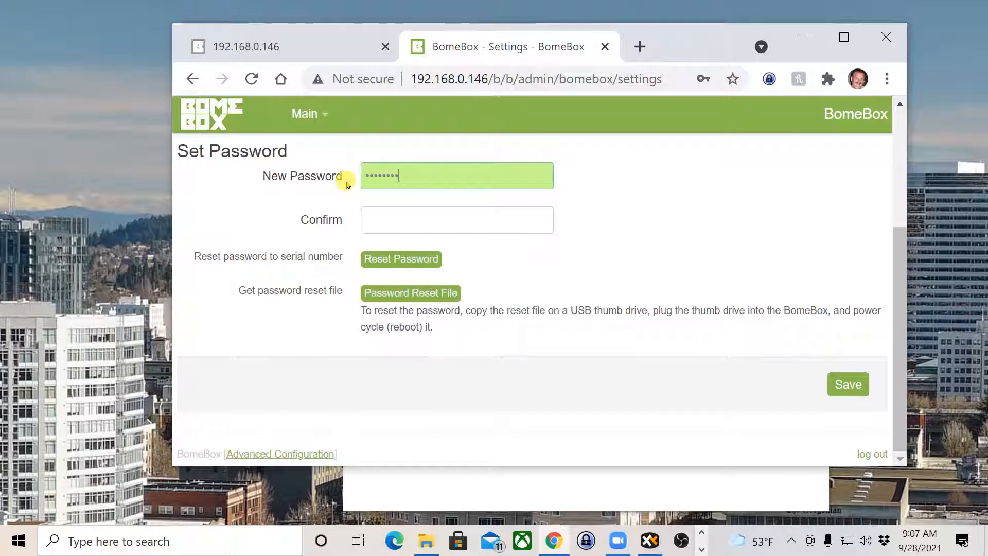
click(456, 220)
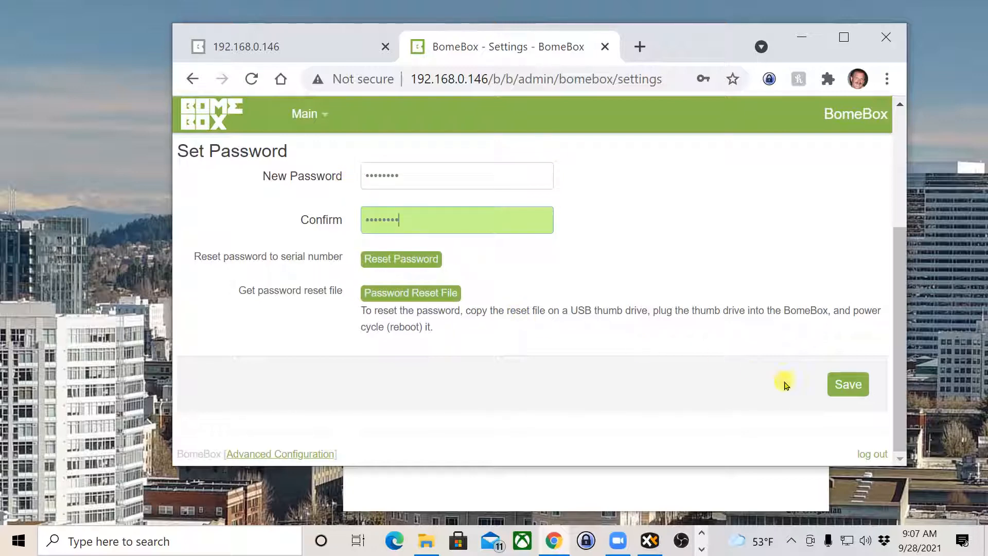
click(846, 384)
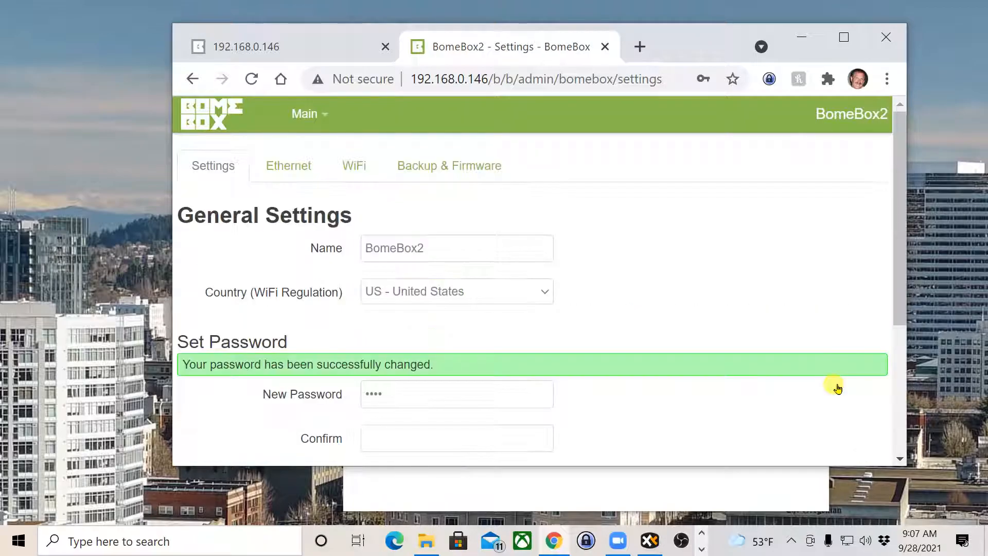